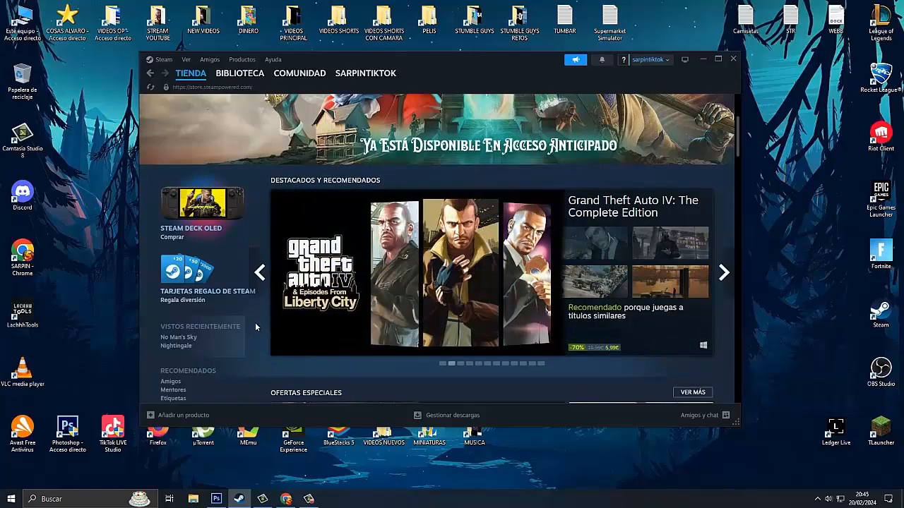
Search the store for 'supermarket' and open the Supermarket Simulator product page
{"action": "scroll", "scroll_direction": "down", "scroll_amount": 3}
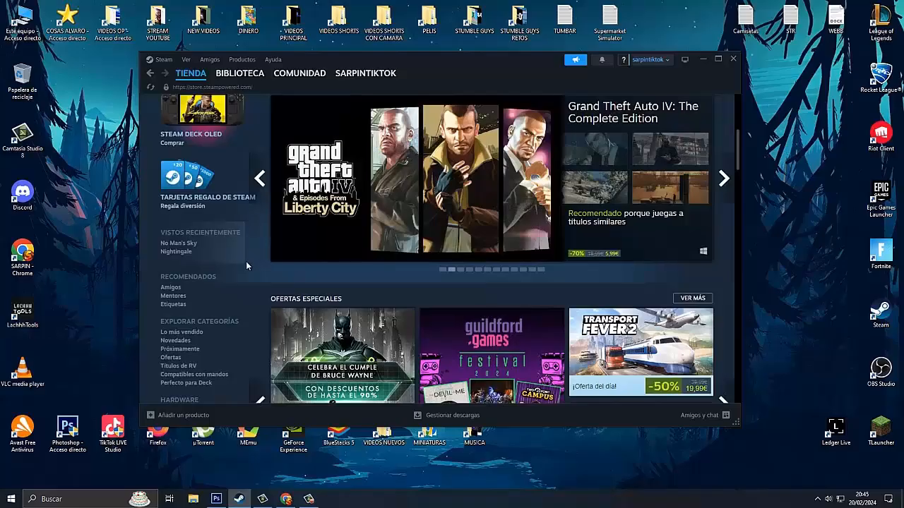
{"action": "mouse_move", "coordinate": [252, 254]}
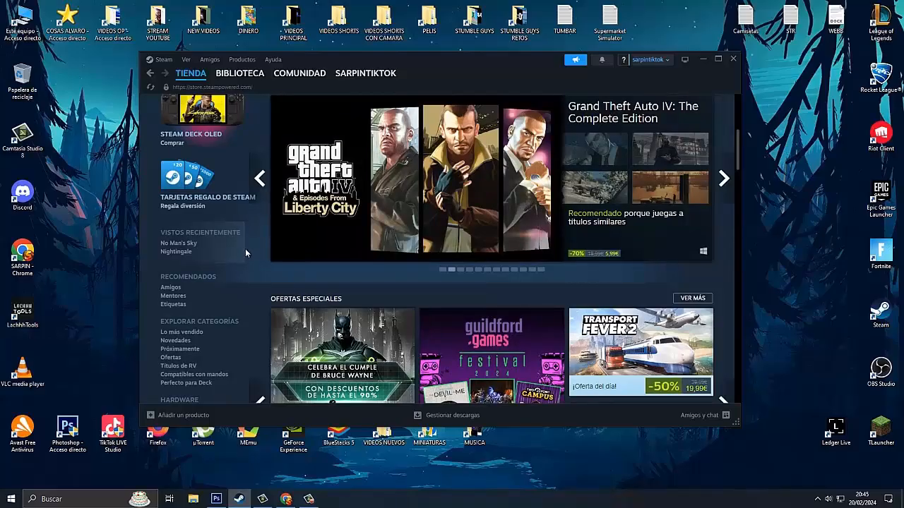
{"action": "scroll", "scroll_direction": "down", "scroll_amount": 3}
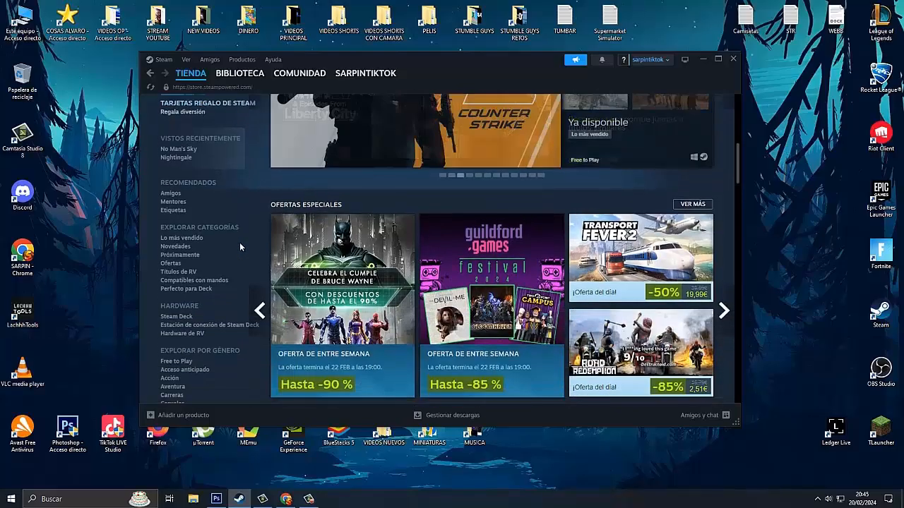
{"action": "scroll", "scroll_direction": "down", "scroll_amount": 3}
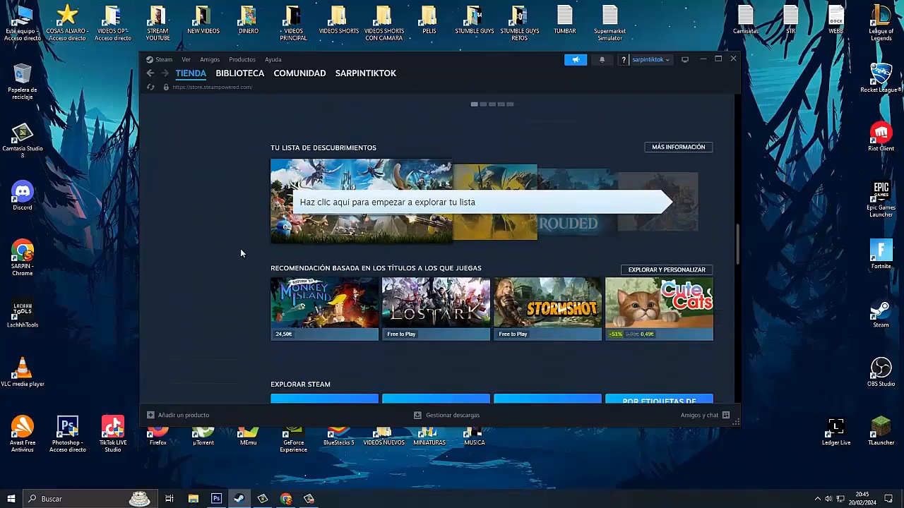
{"action": "scroll", "scroll_direction": "down", "scroll_amount": 3}
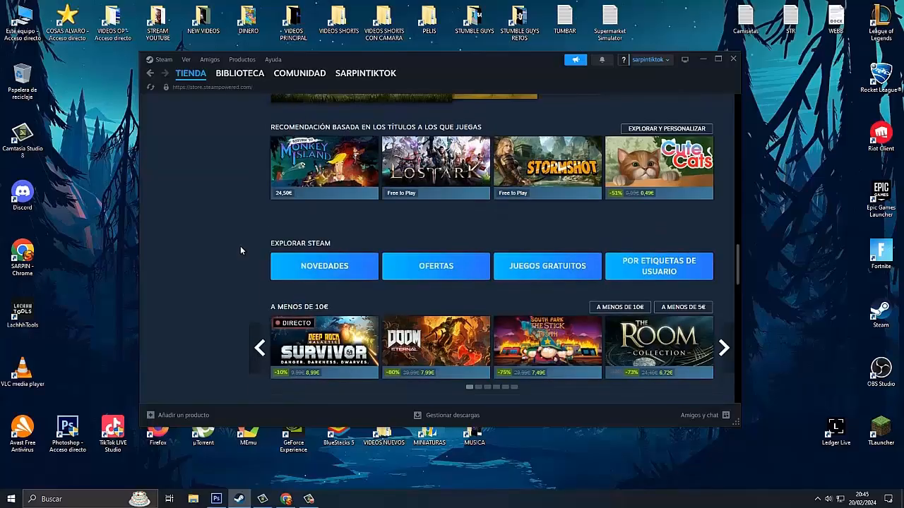
{"action": "scroll", "scroll_direction": "down", "scroll_amount": 3}
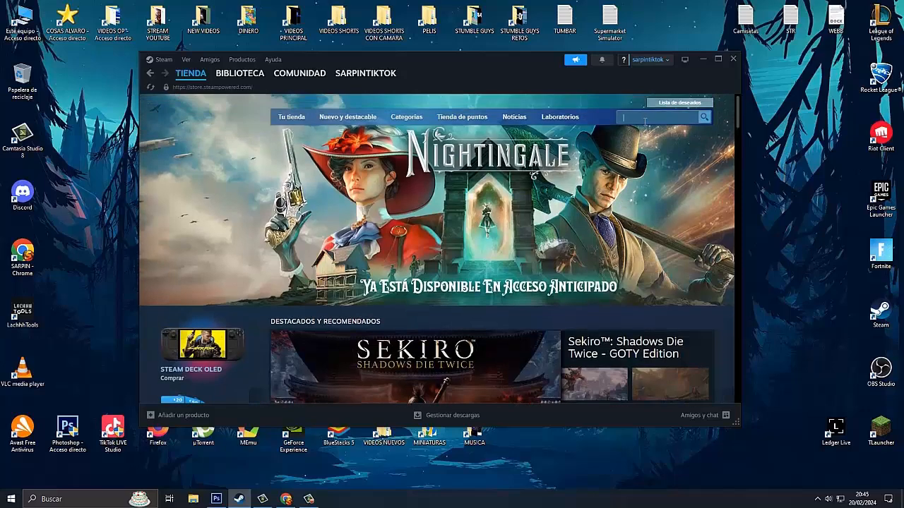
{"action": "type", "text": "supermarket"}
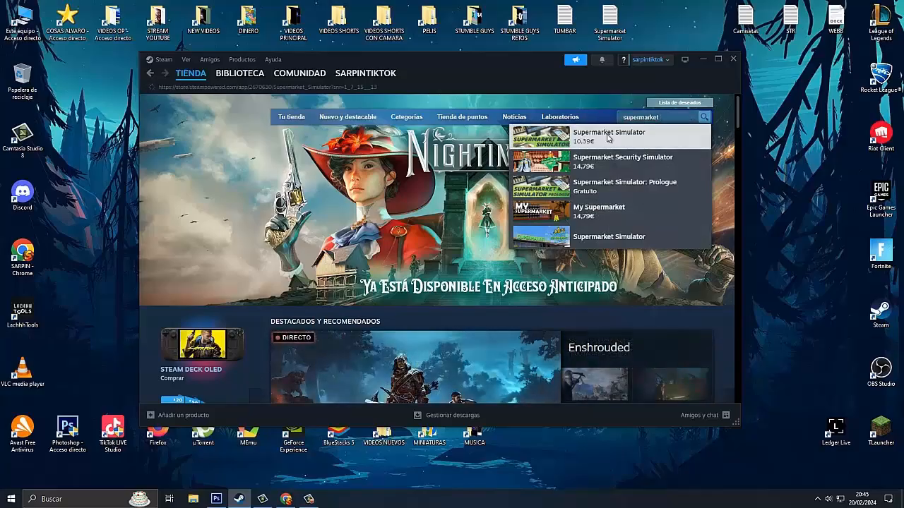
{"action": "left_click", "coordinate": [609, 137]}
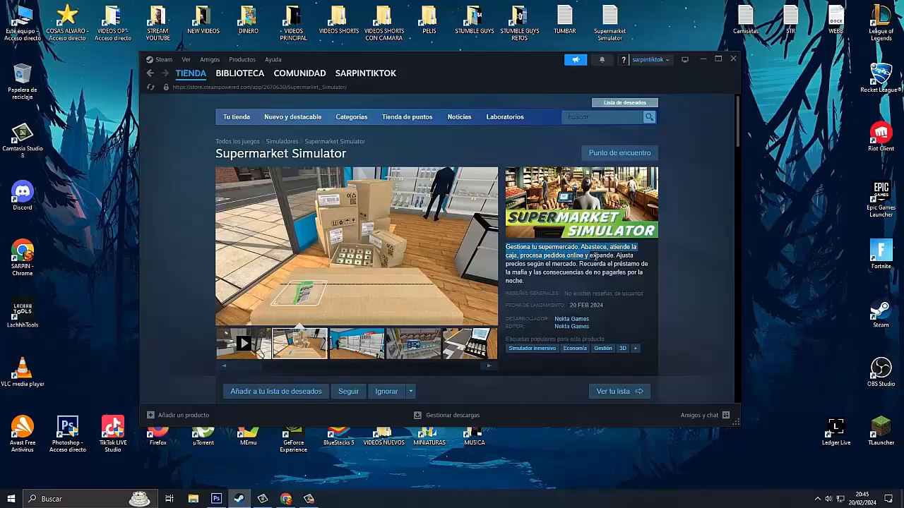
View two screenshots, then add Supermarket Simulator to the cart at its 20% launch discount
{"action": "left_click", "coordinate": [356, 343]}
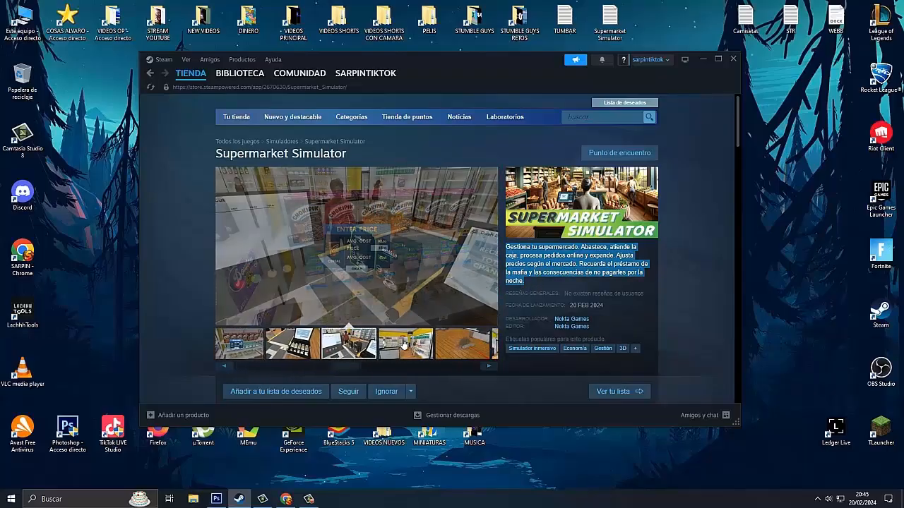
{"action": "left_click", "coordinate": [461, 344]}
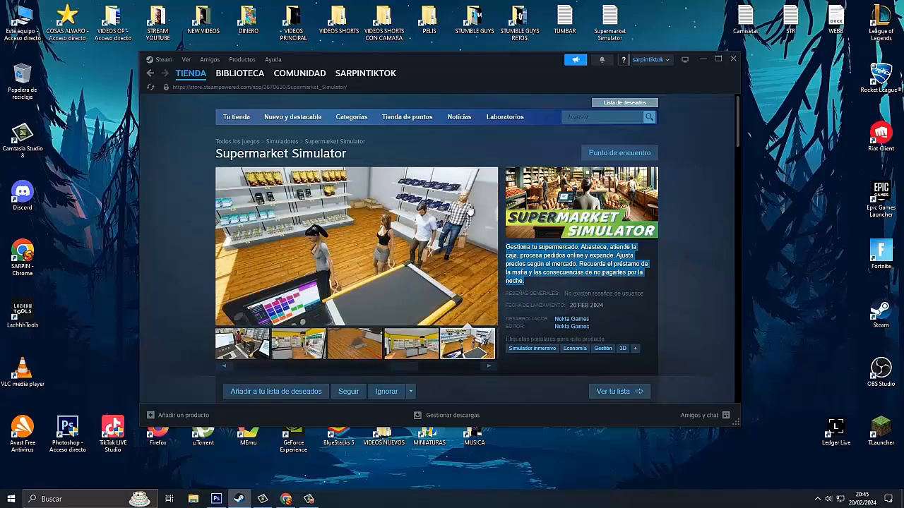
{"action": "scroll", "scroll_direction": "down", "scroll_amount": 3}
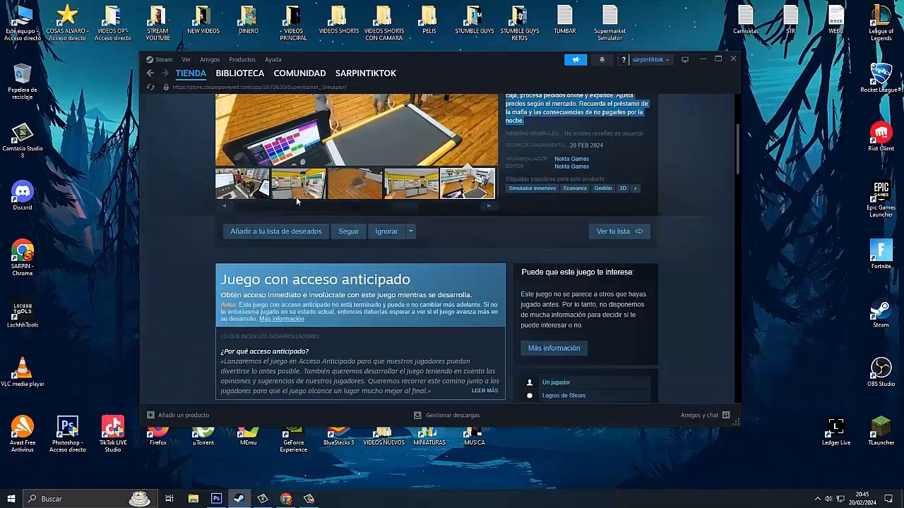
{"action": "scroll", "scroll_direction": "down", "scroll_amount": 3}
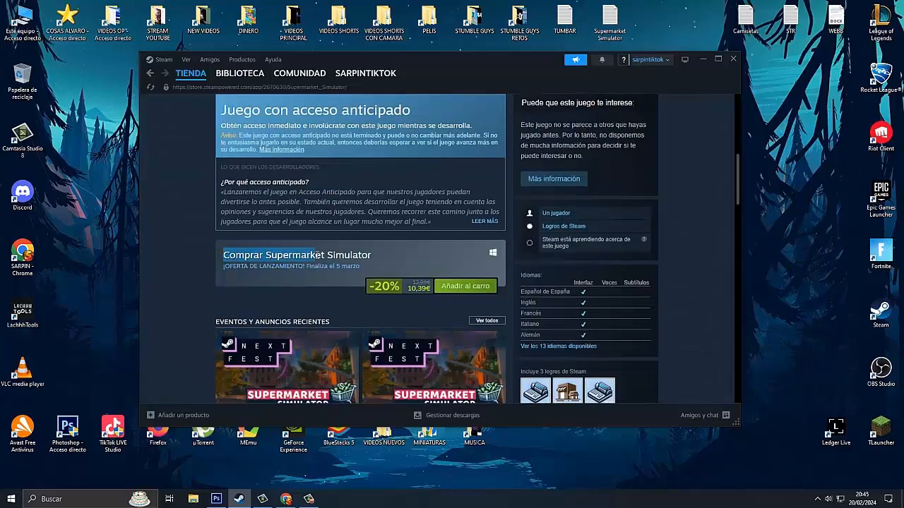
{"action": "left_click", "coordinate": [465, 286]}
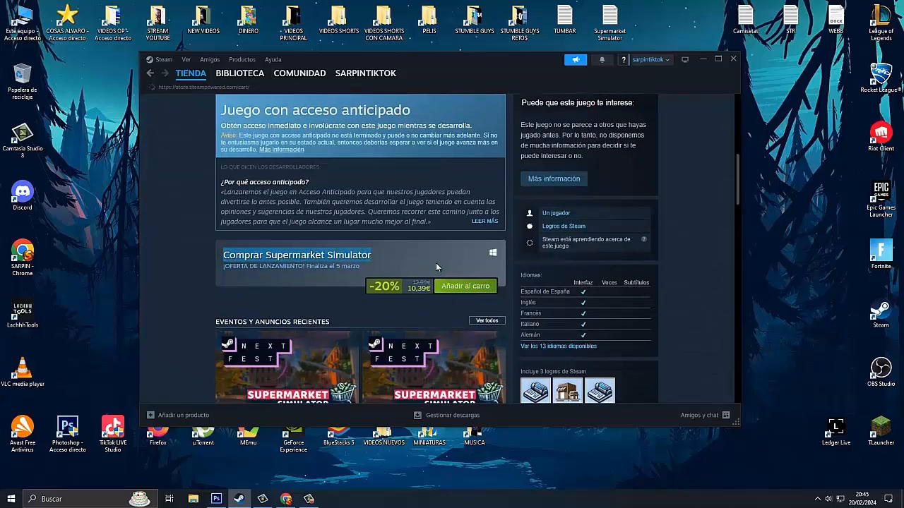
Check out the 10,39€ cart for my own account with PayPal as payment method
{"action": "left_click", "coordinate": [465, 286]}
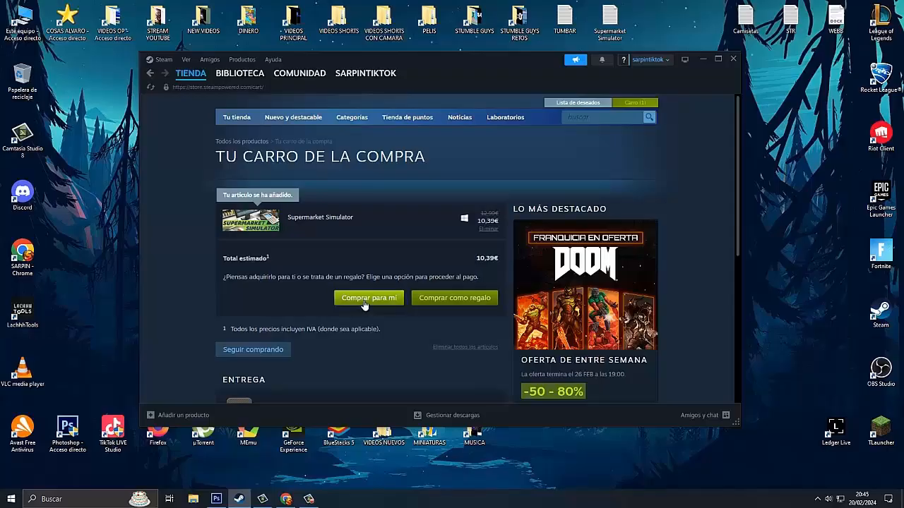
{"action": "left_click", "coordinate": [368, 298]}
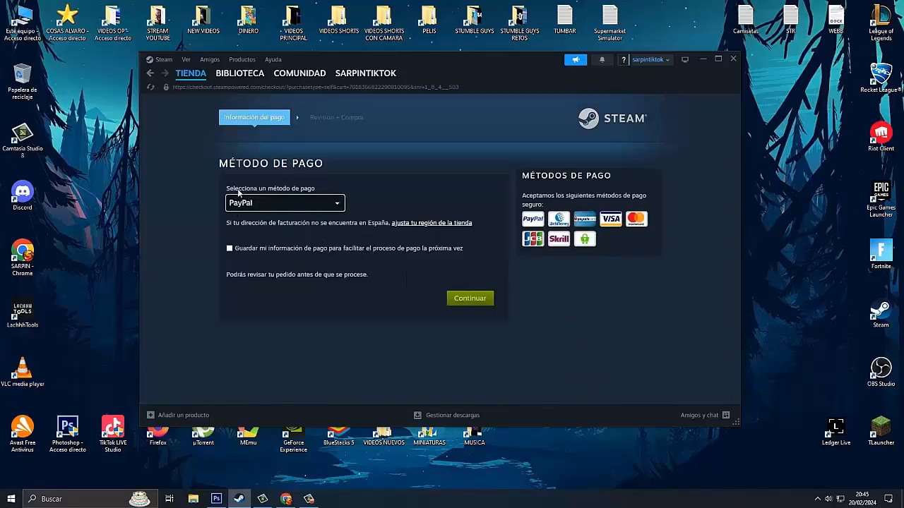
{"action": "left_click", "coordinate": [284, 203]}
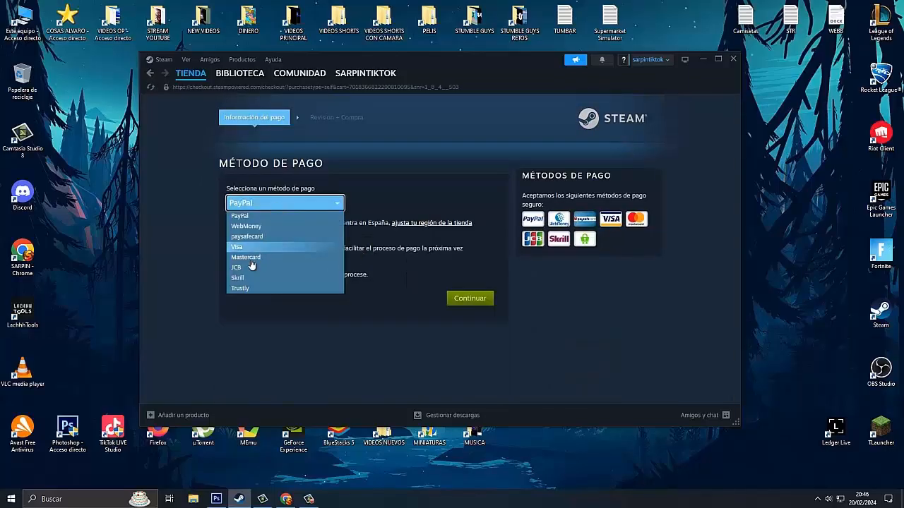
{"action": "mouse_move", "coordinate": [263, 256]}
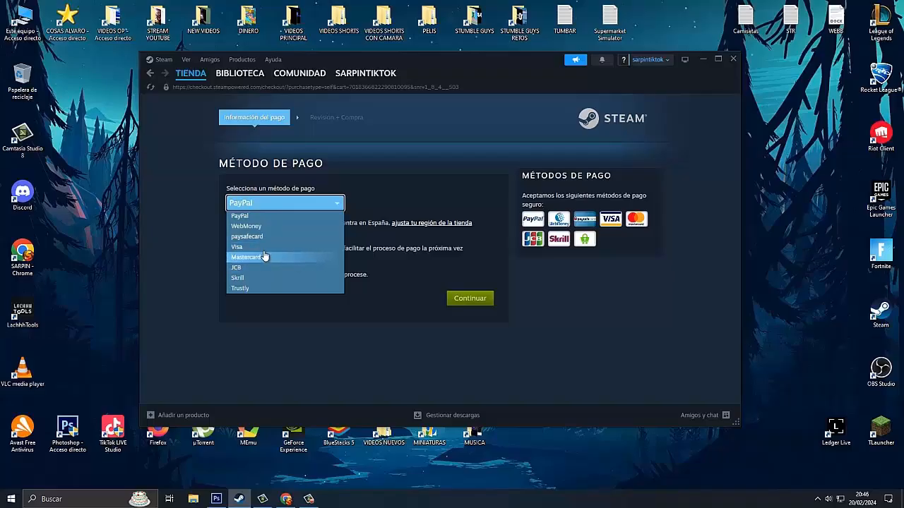
{"action": "left_click", "coordinate": [241, 216]}
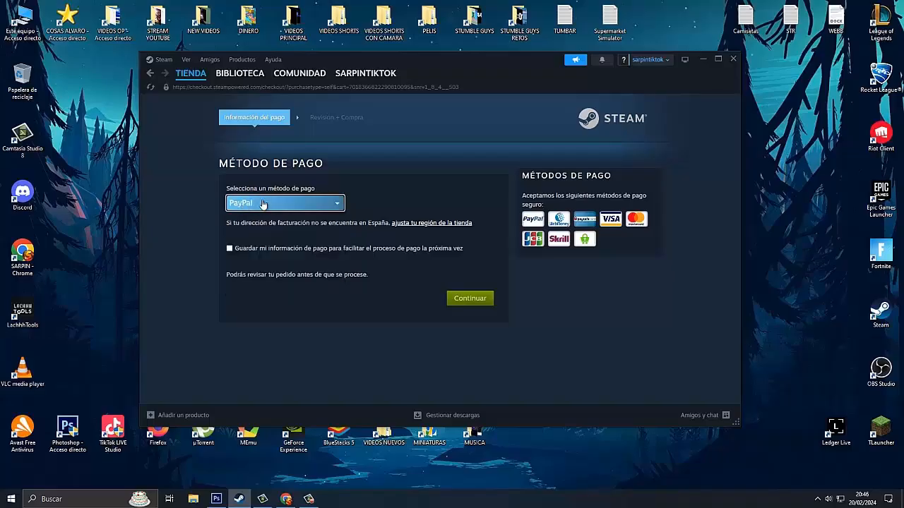
{"action": "left_click", "coordinate": [470, 298]}
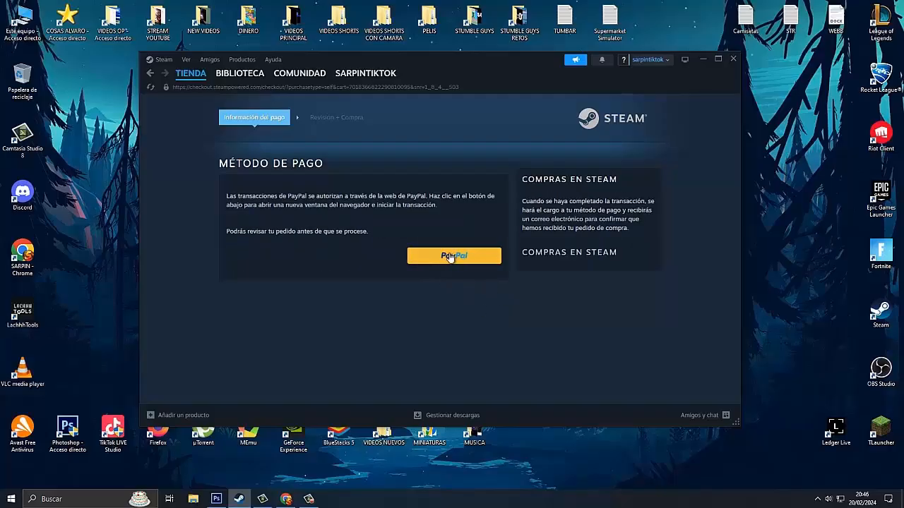
Start the PayPal transaction, accept the Steam Subscriber Agreement and confirm the purchase
{"action": "left_click", "coordinate": [454, 256]}
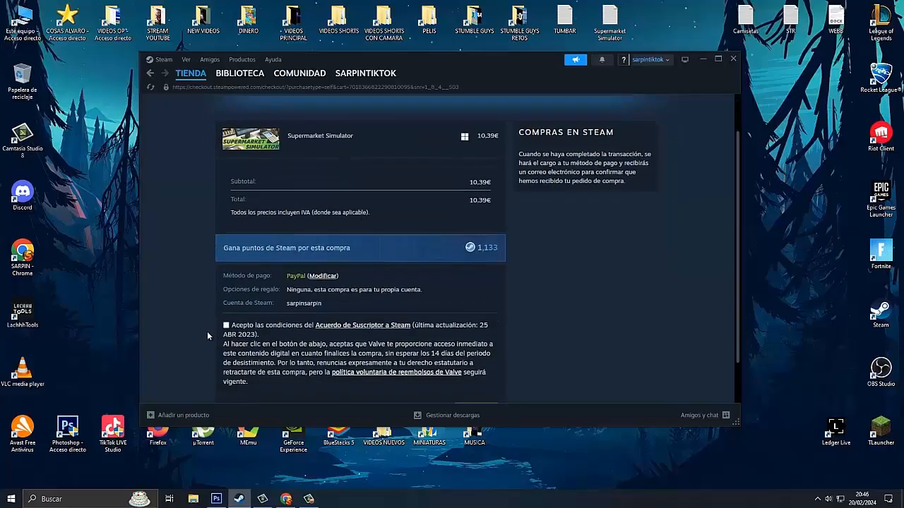
{"action": "left_click", "coordinate": [226, 325]}
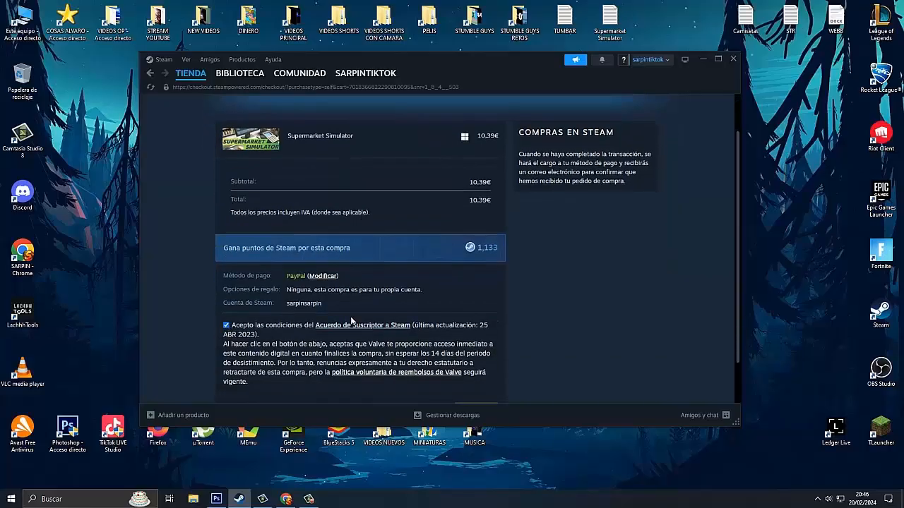
{"action": "left_click", "coordinate": [470, 363]}
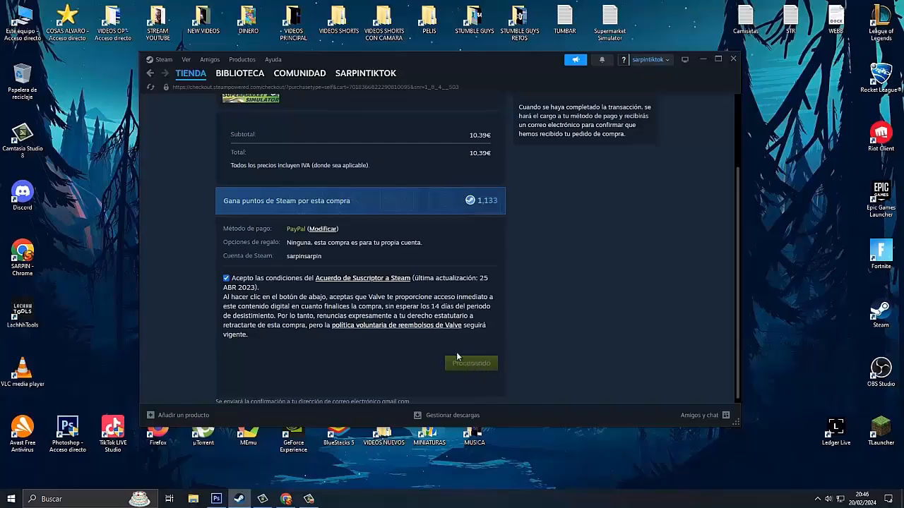
{"action": "left_click", "coordinate": [470, 362]}
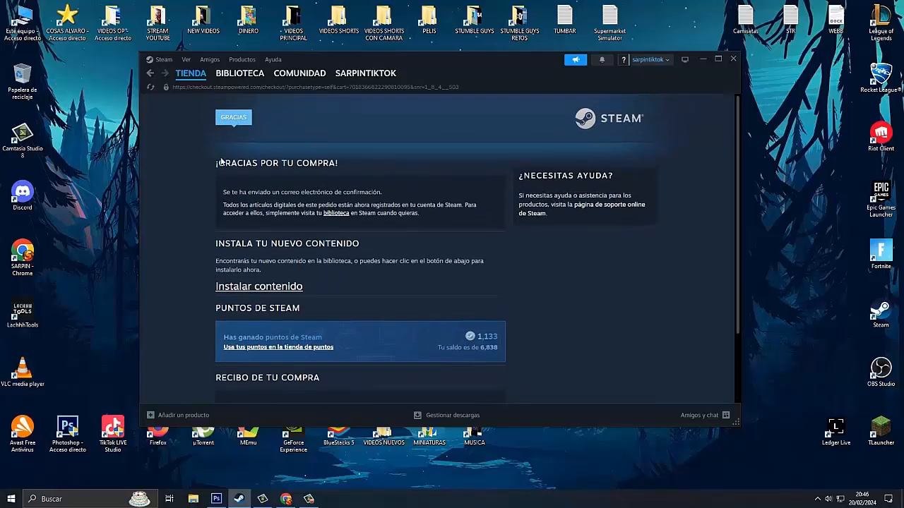
{"action": "mouse_move", "coordinate": [299, 246]}
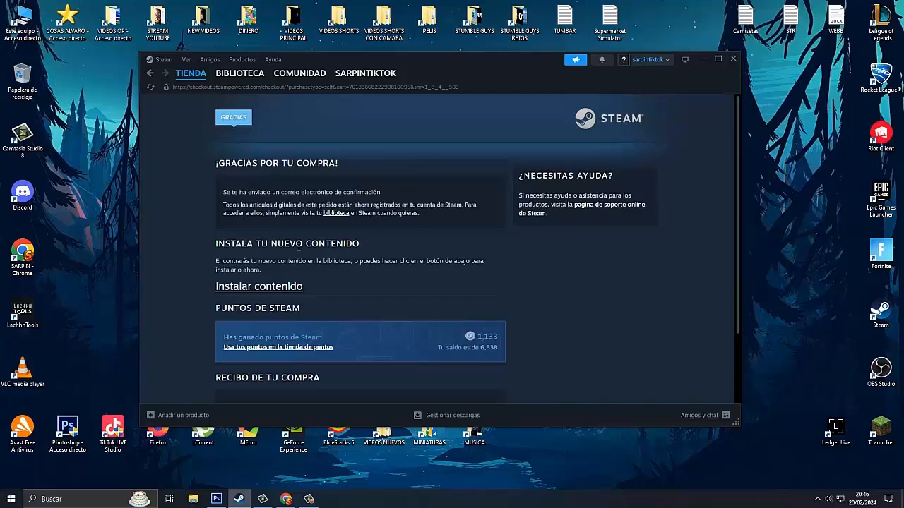
Open Supermarket Simulator in the library from the thank-you page's install link
{"action": "left_click", "coordinate": [239, 73]}
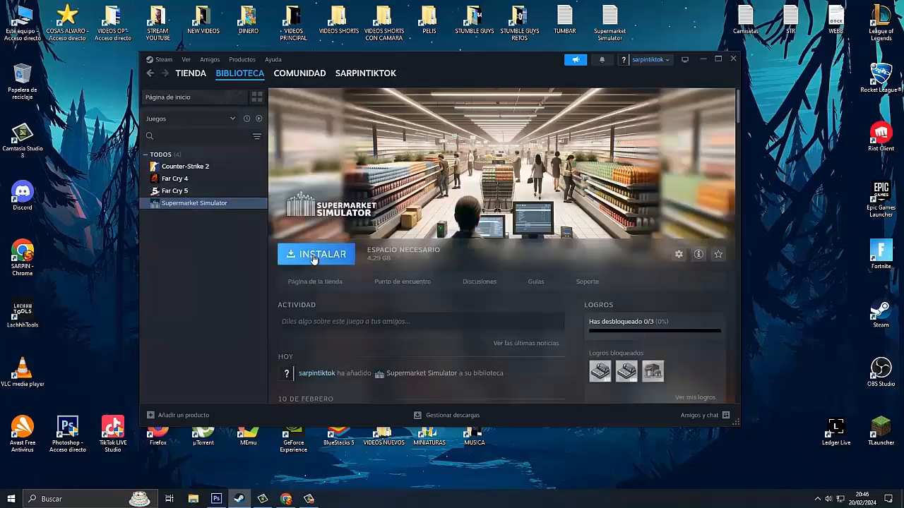
Install Supermarket Simulator to drive F:
{"action": "left_click", "coordinate": [316, 254]}
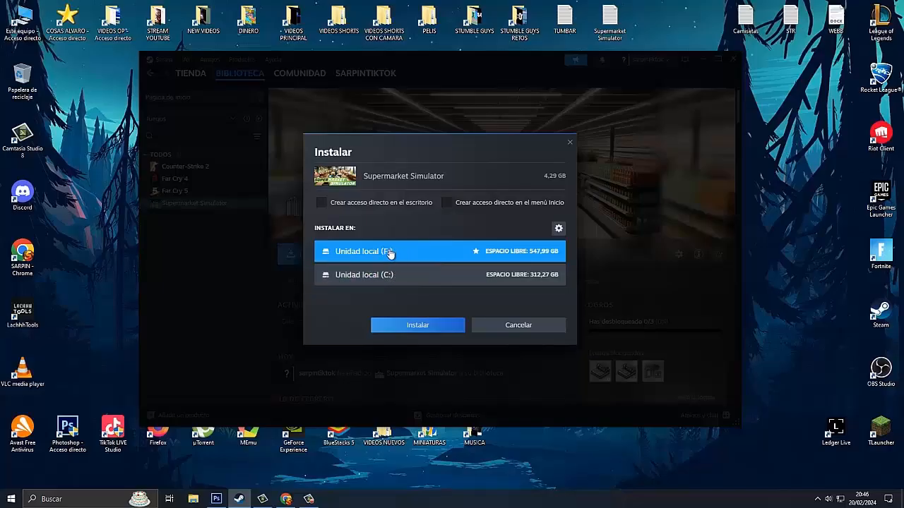
{"action": "mouse_move", "coordinate": [408, 251]}
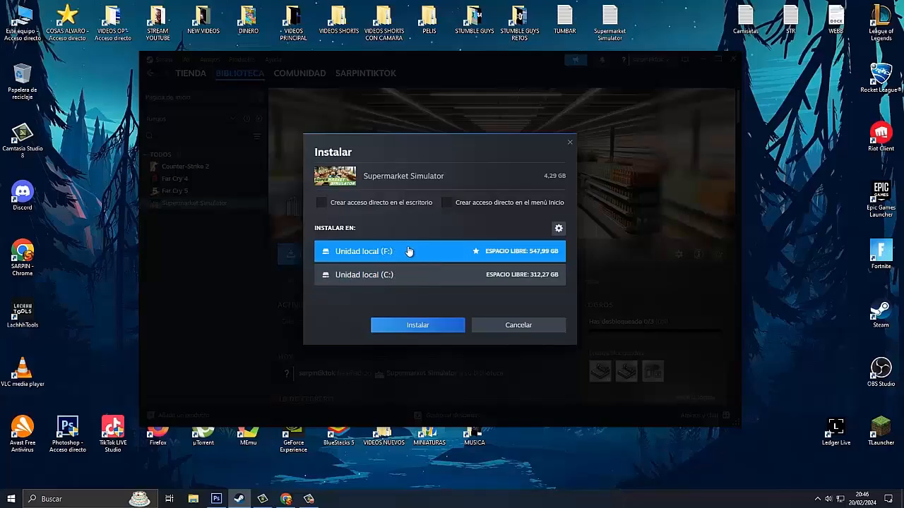
{"action": "left_click", "coordinate": [418, 325]}
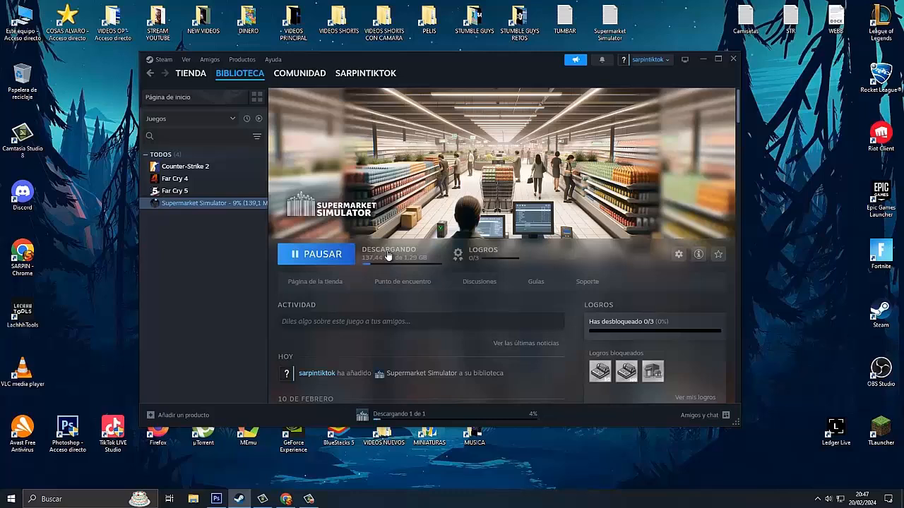
{"action": "mouse_move", "coordinate": [401, 263]}
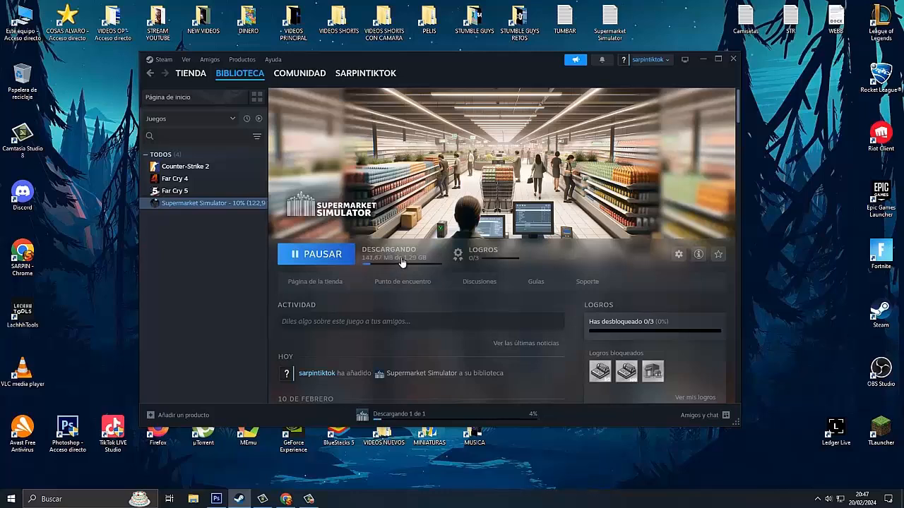